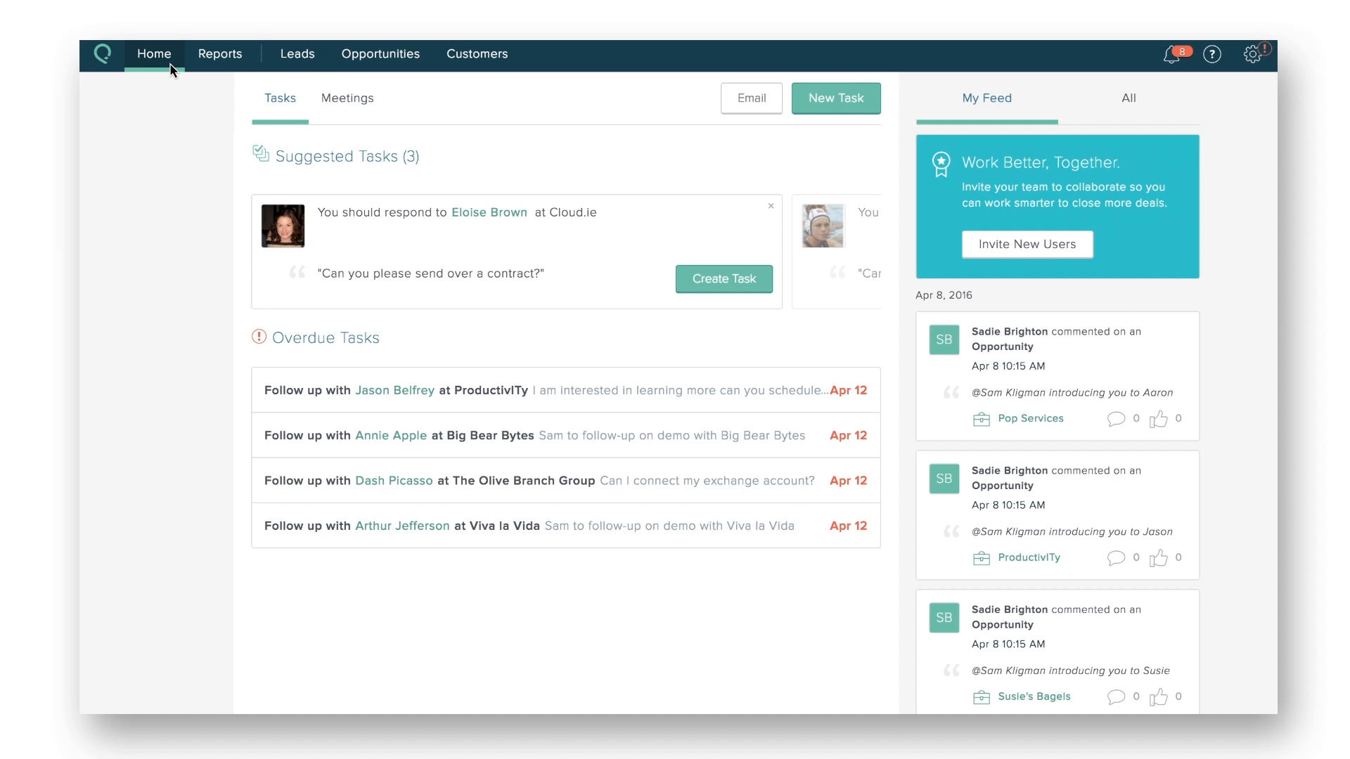
- Browse Cumulative Sales, Incremental Sales and Sales Leaderboard reports, then return to Activity Leaderboard
click(220, 53)
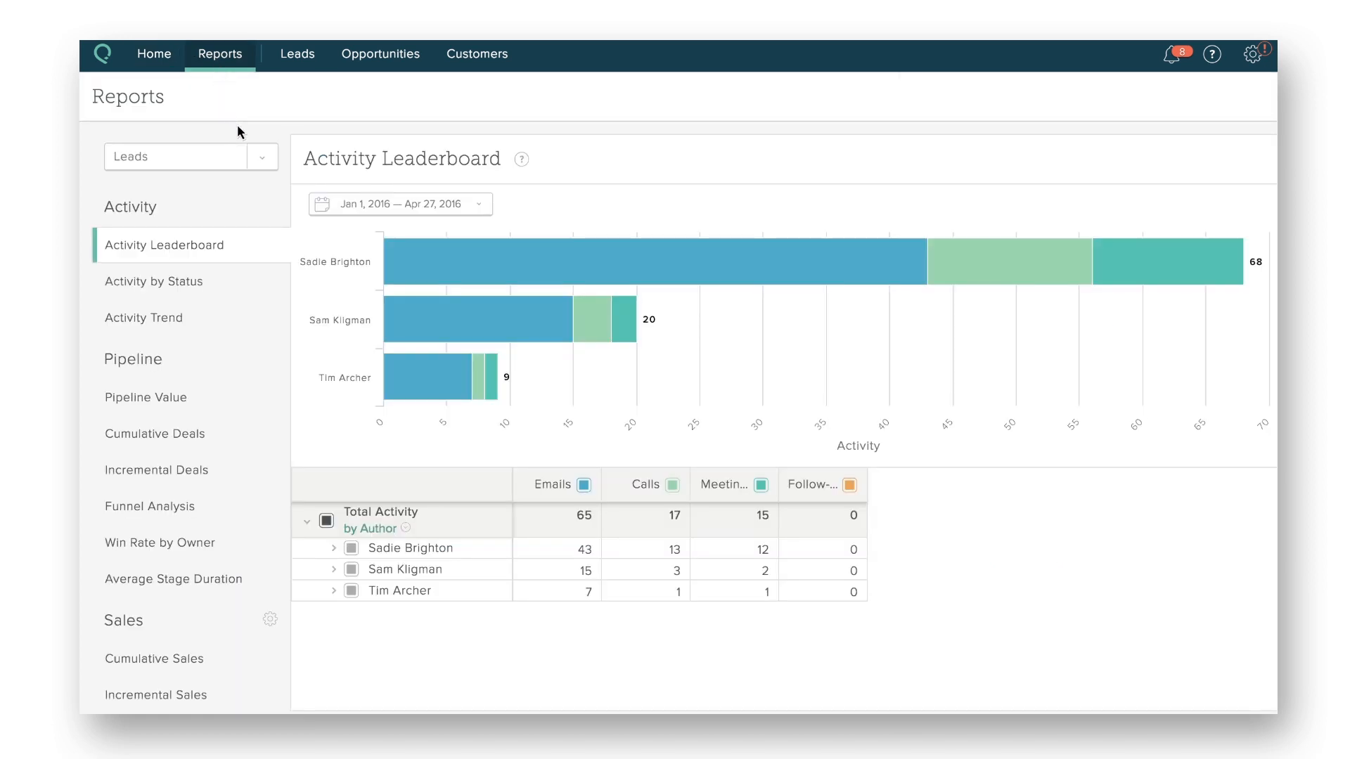
click(154, 658)
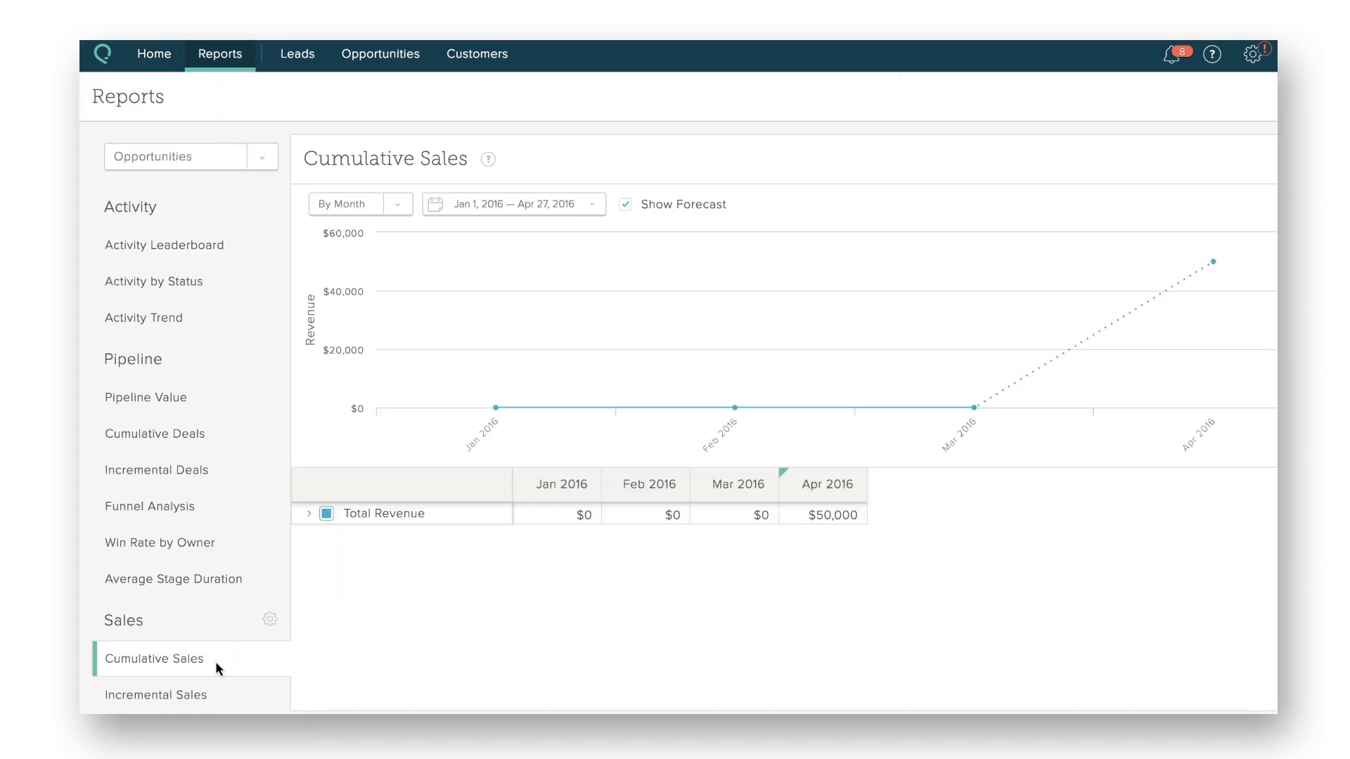
click(155, 694)
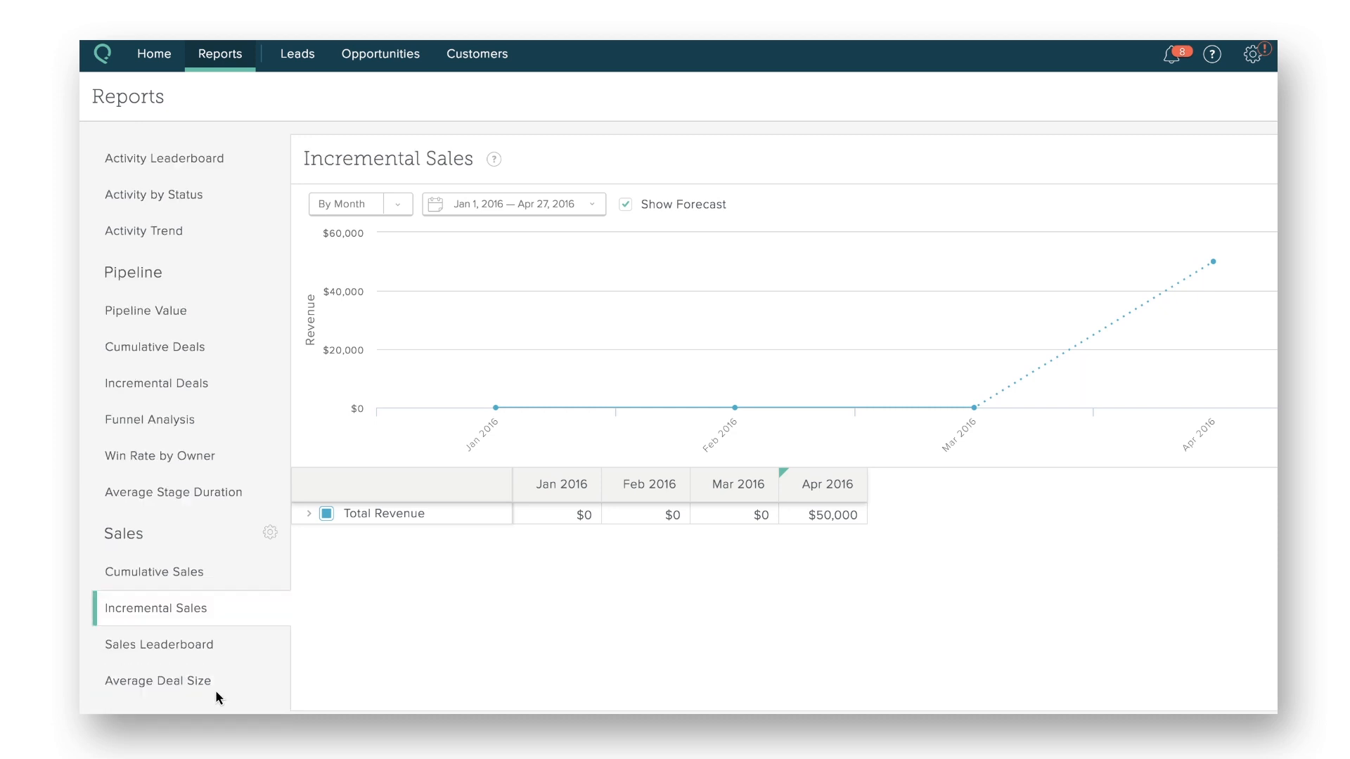
click(159, 644)
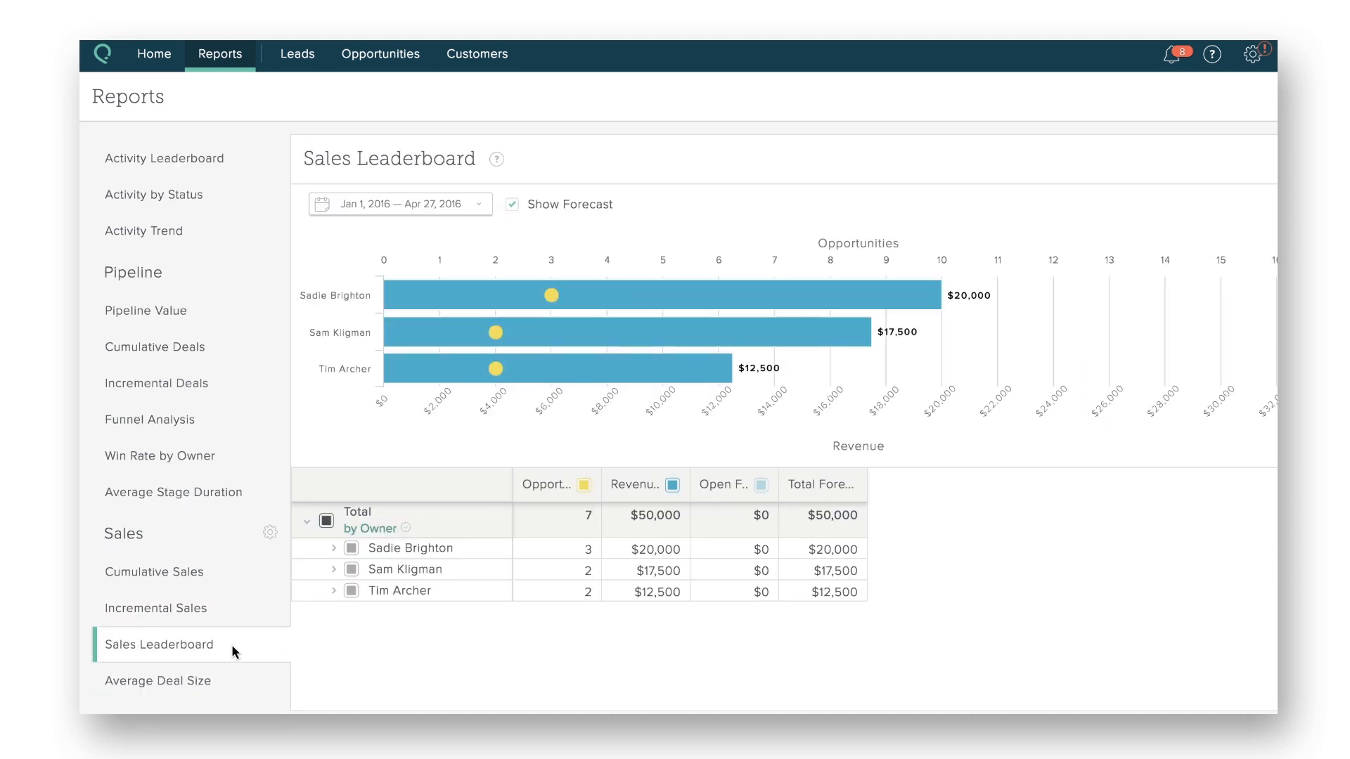
click(158, 681)
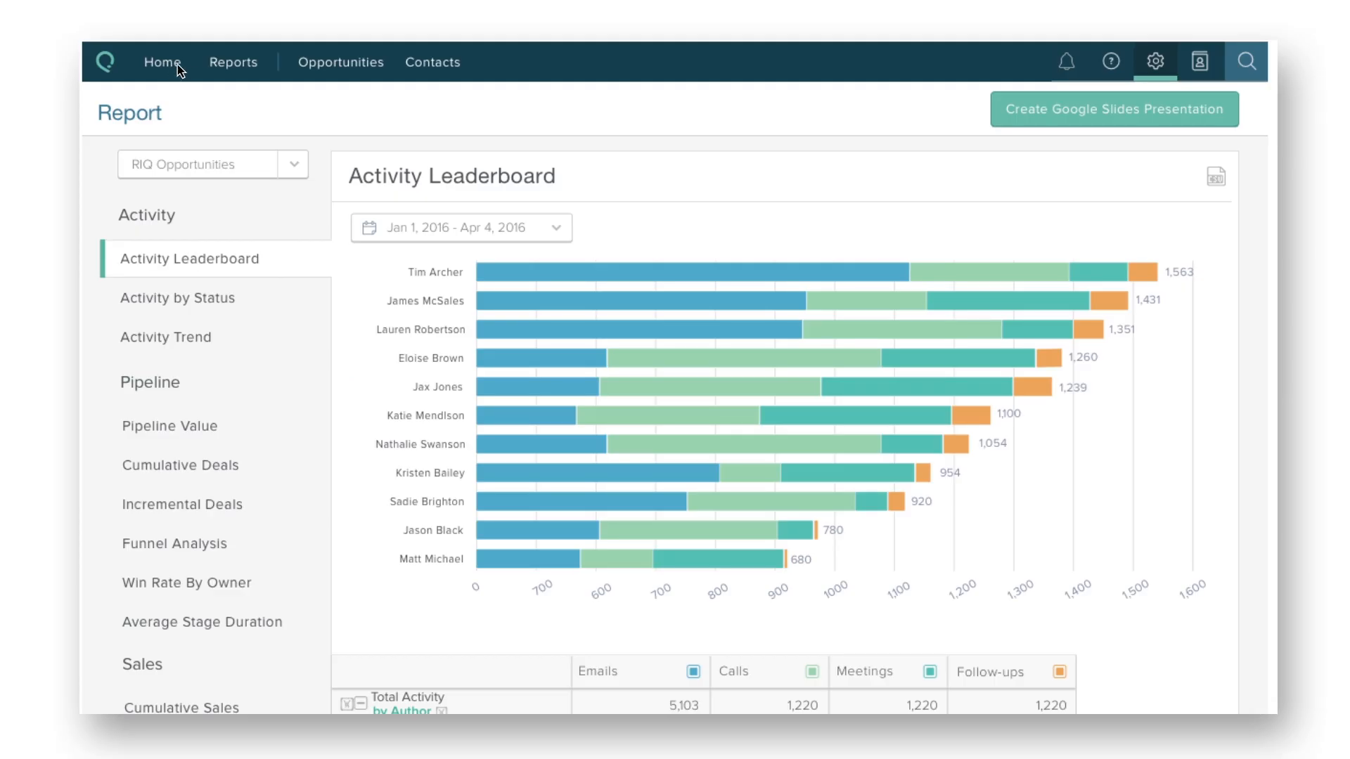
mouse_move(576, 93)
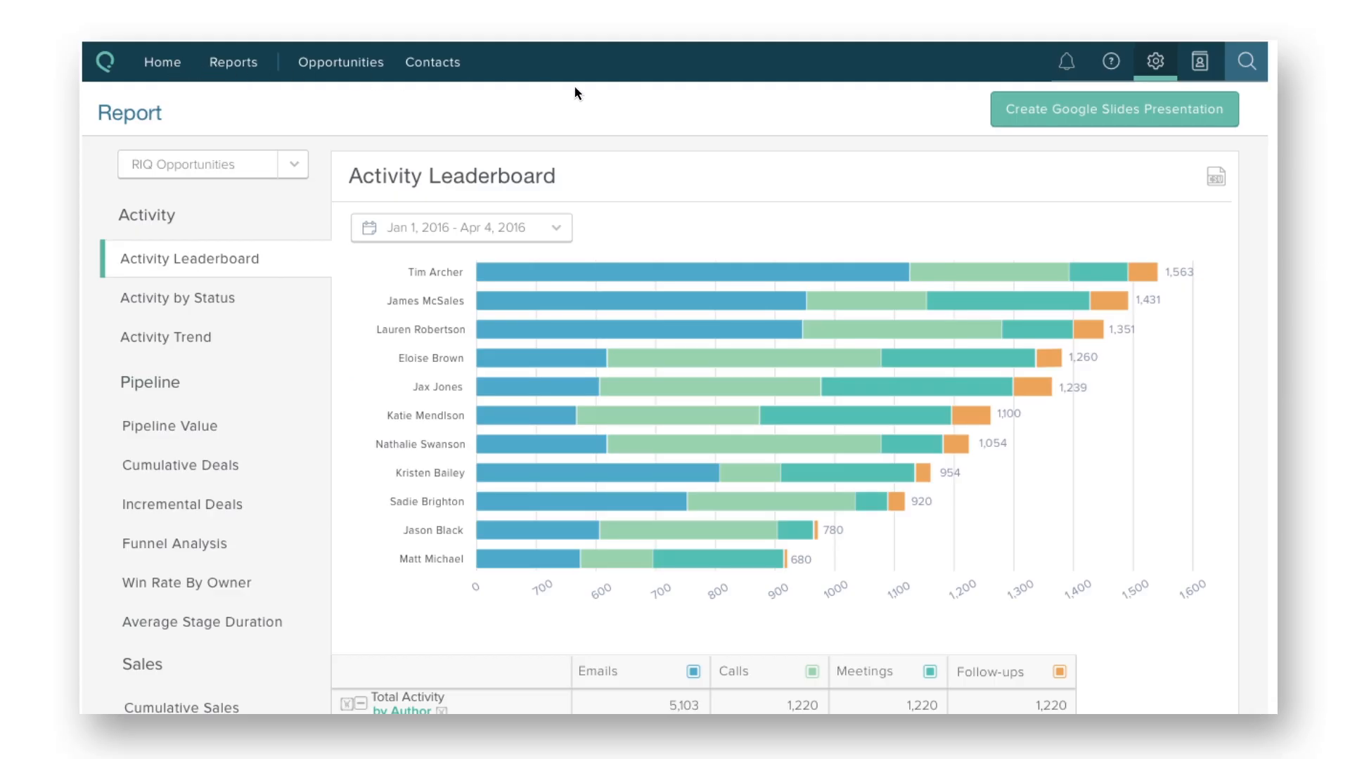
- Create a Google Slides presentation from the Activity Trend, Pipeline Value and Win Rate By Owner reports
click(1111, 109)
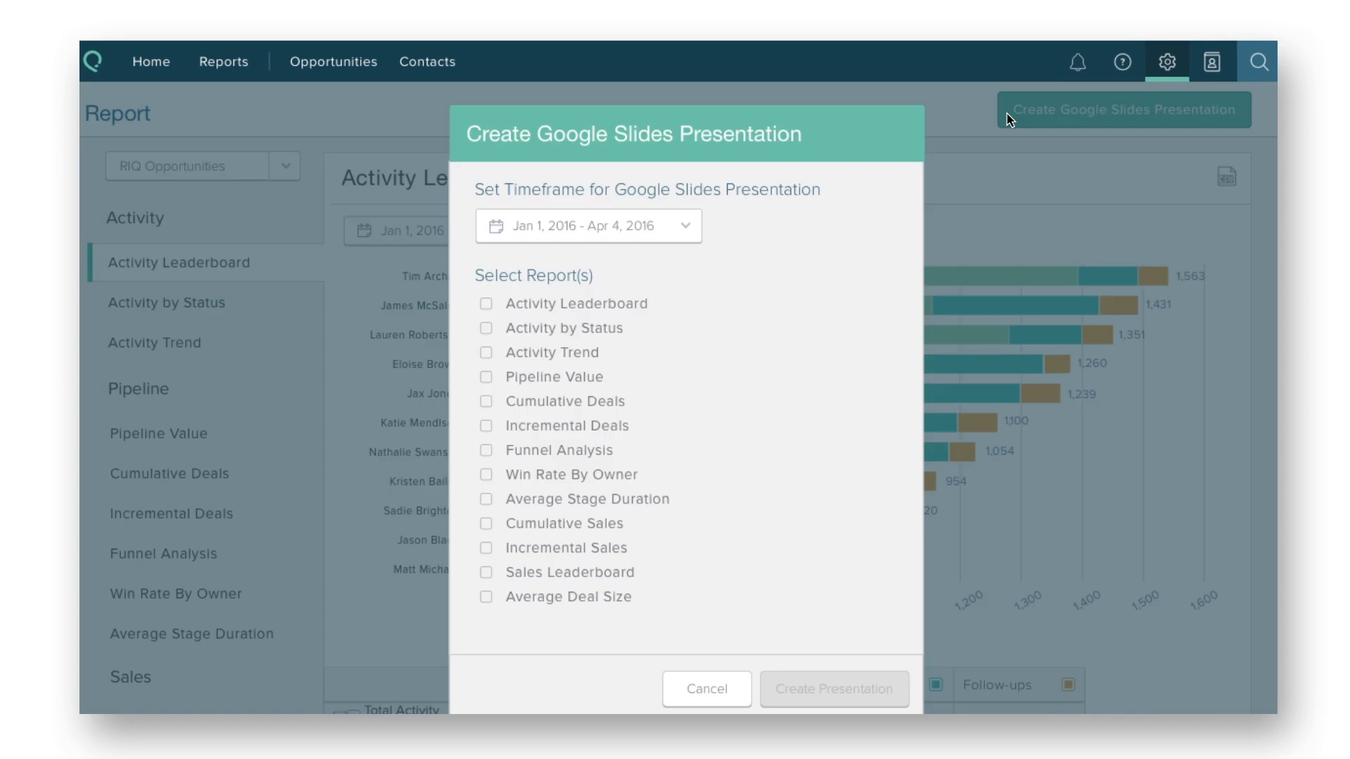
mouse_move(755, 235)
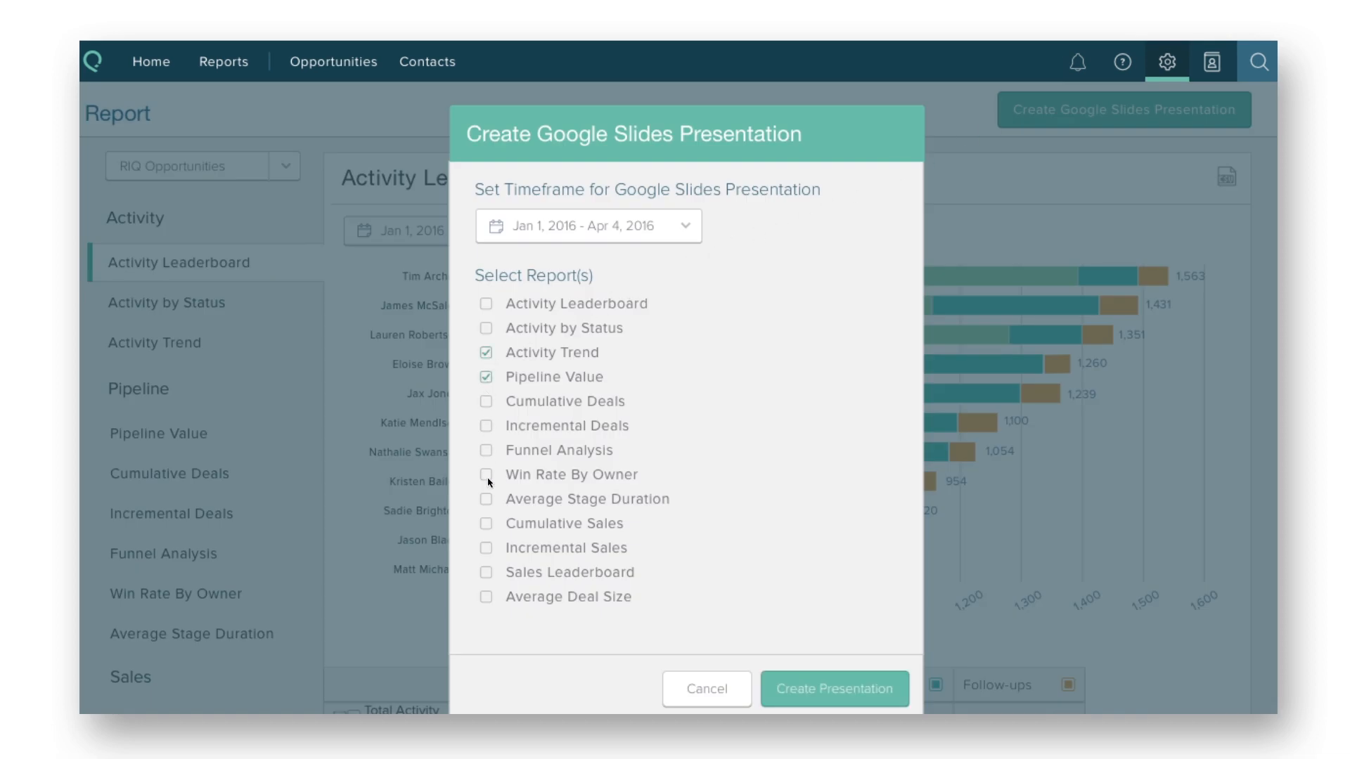
click(485, 474)
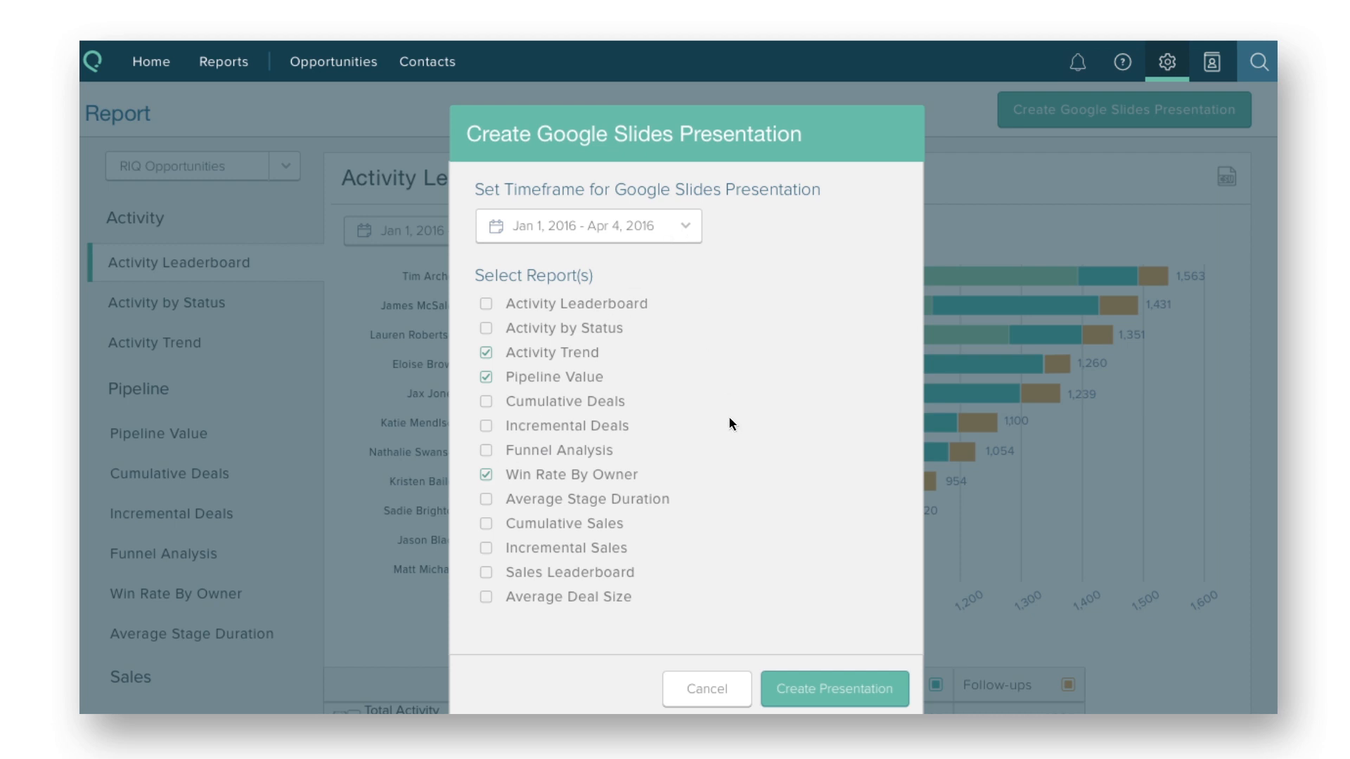
click(832, 689)
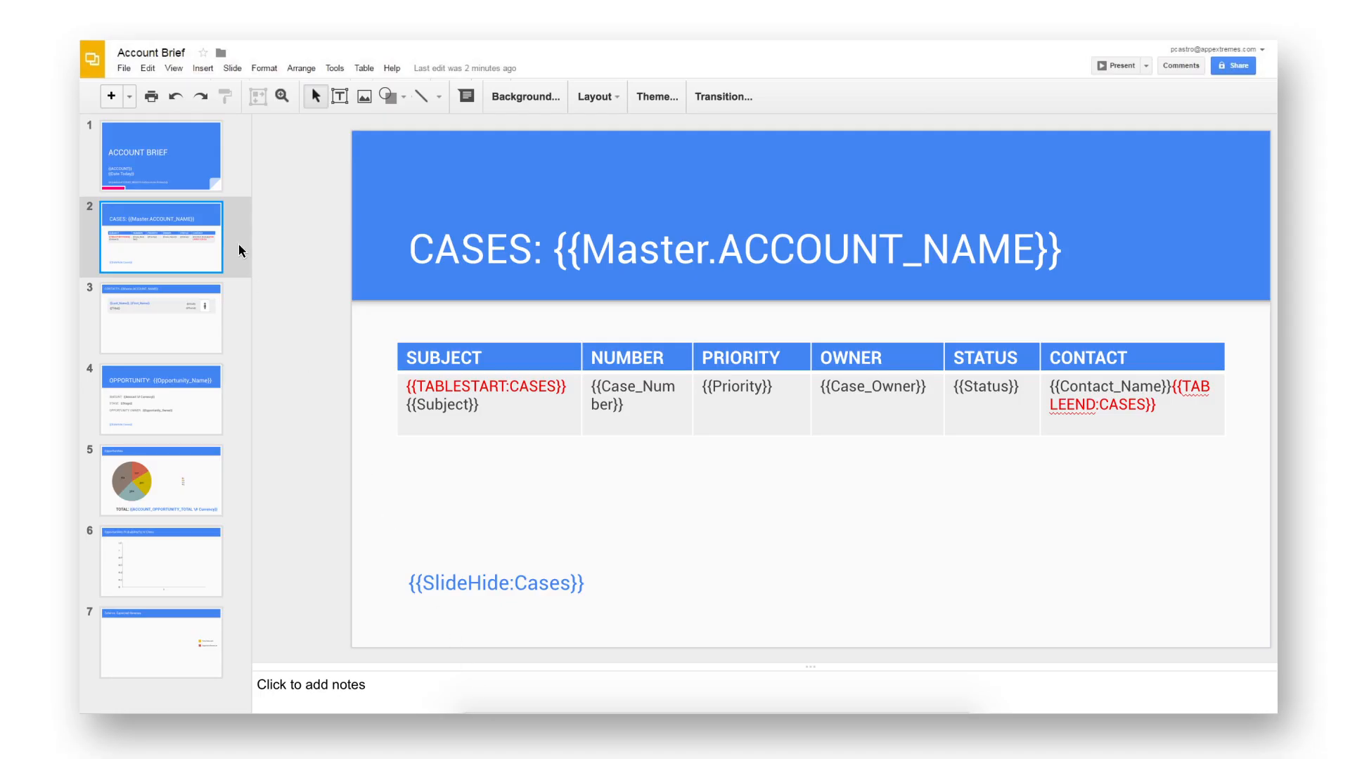
- Open the Aethna Home Products Account Brief and view its Probability to Close and Opportunity Amount chart slides
click(160, 156)
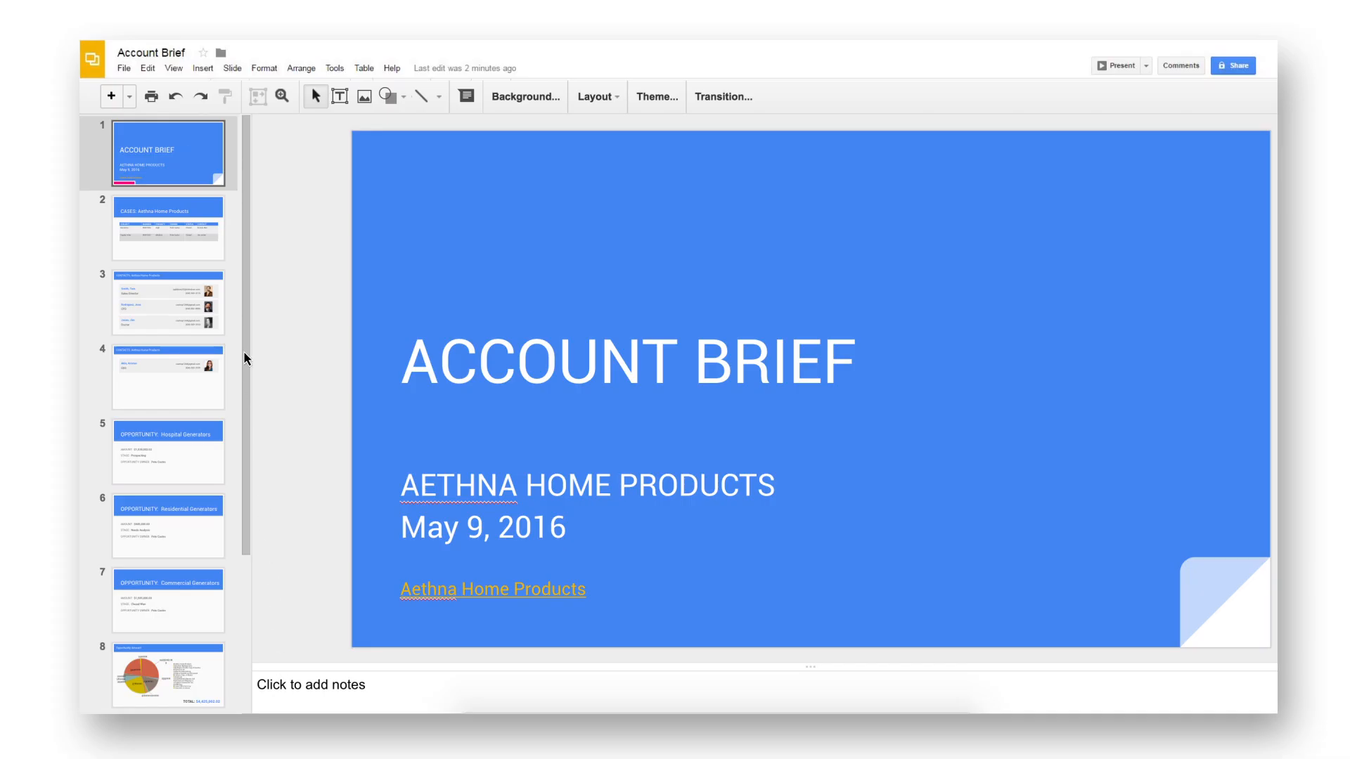
click(168, 603)
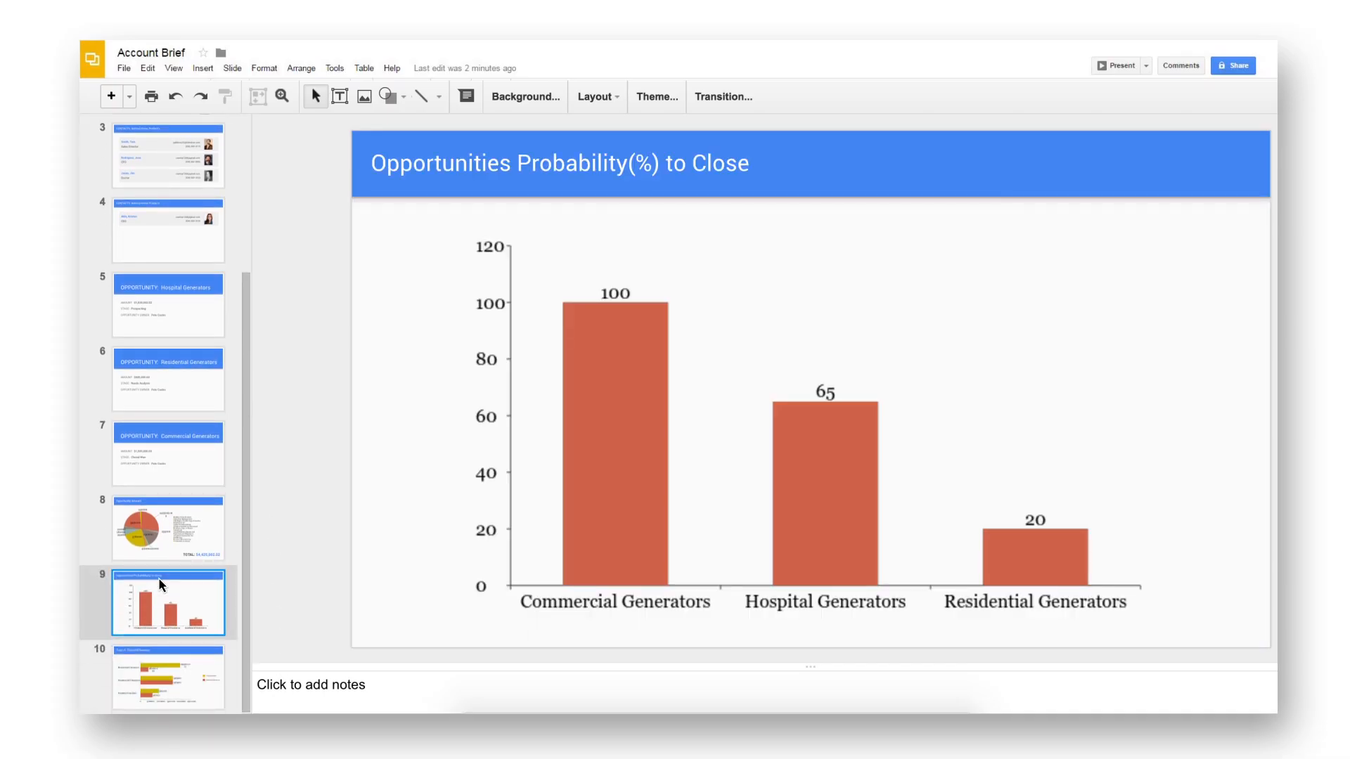
click(167, 529)
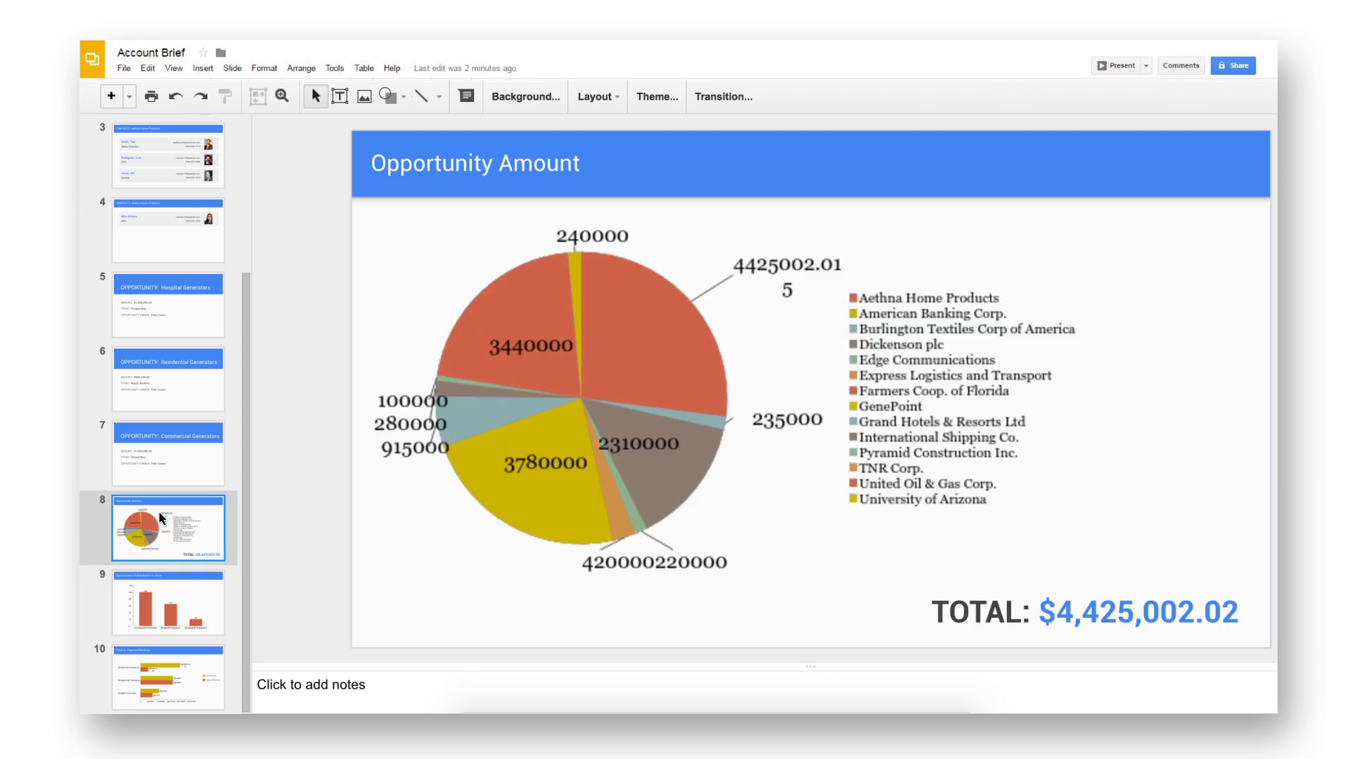